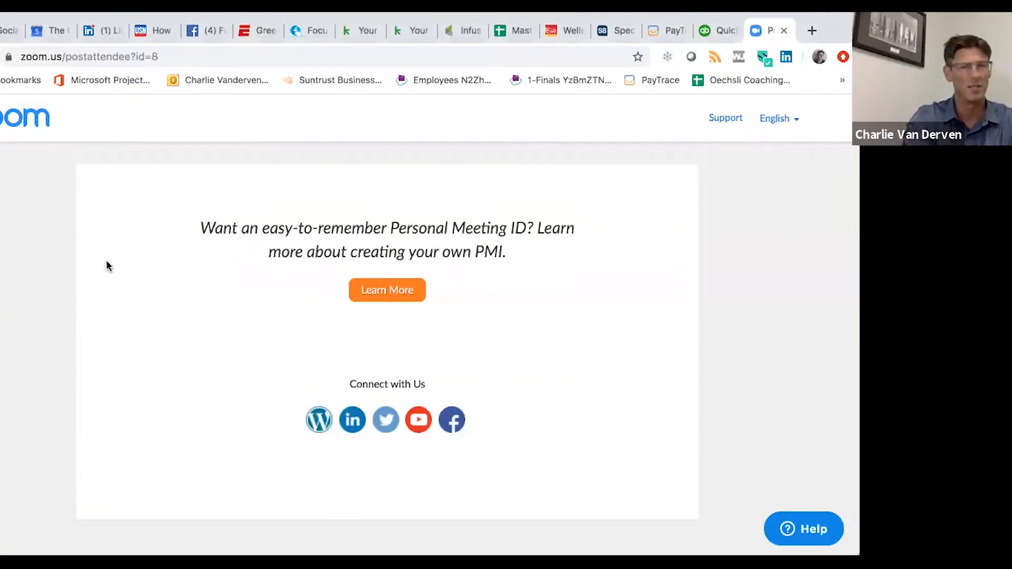
{"action": "mouse_move", "coordinate": [586, 348]}
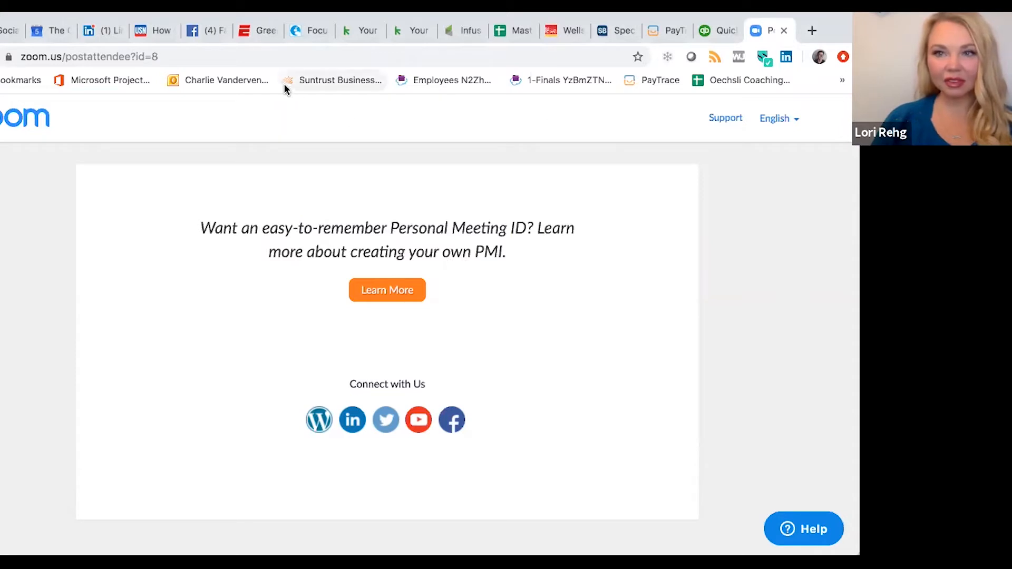
Switch from the Zoom post-meeting page to the open LinkedIn tab.
{"action": "left_click", "coordinate": [97, 31]}
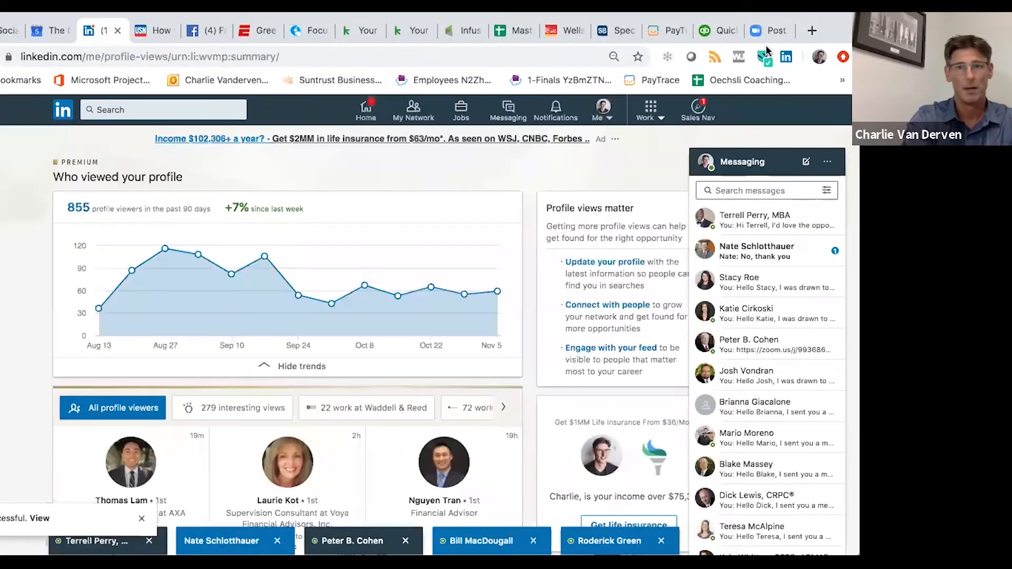
{"action": "mouse_move", "coordinate": [556, 175]}
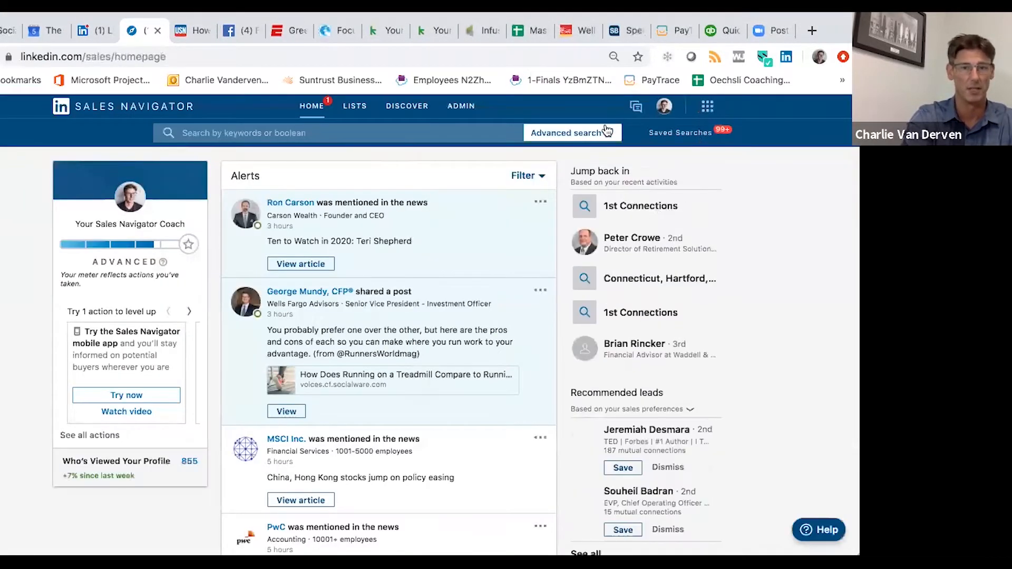
Start a new lead search from the Advanced search dropdown.
{"action": "left_click", "coordinate": [570, 133]}
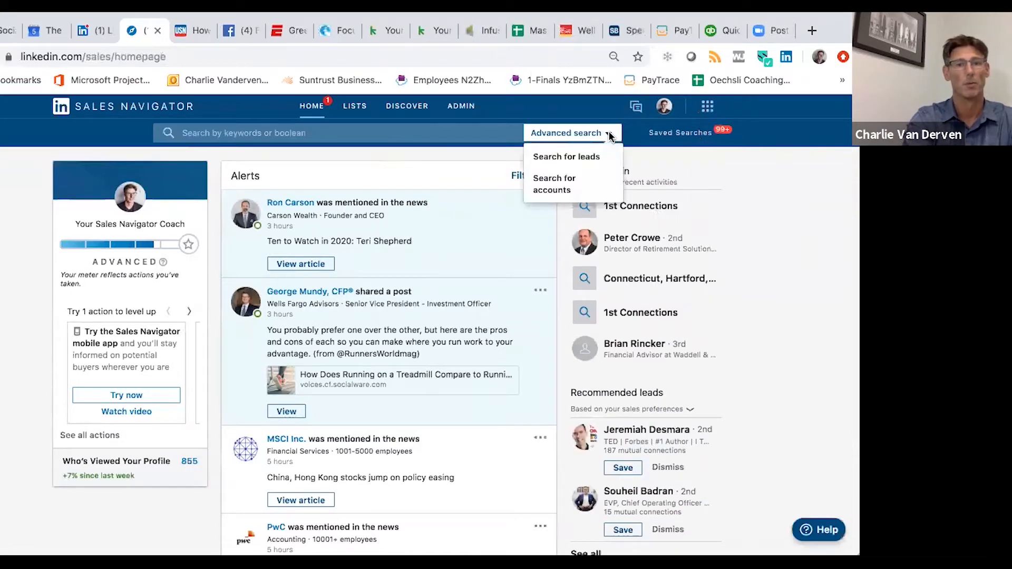
{"action": "mouse_move", "coordinate": [583, 158]}
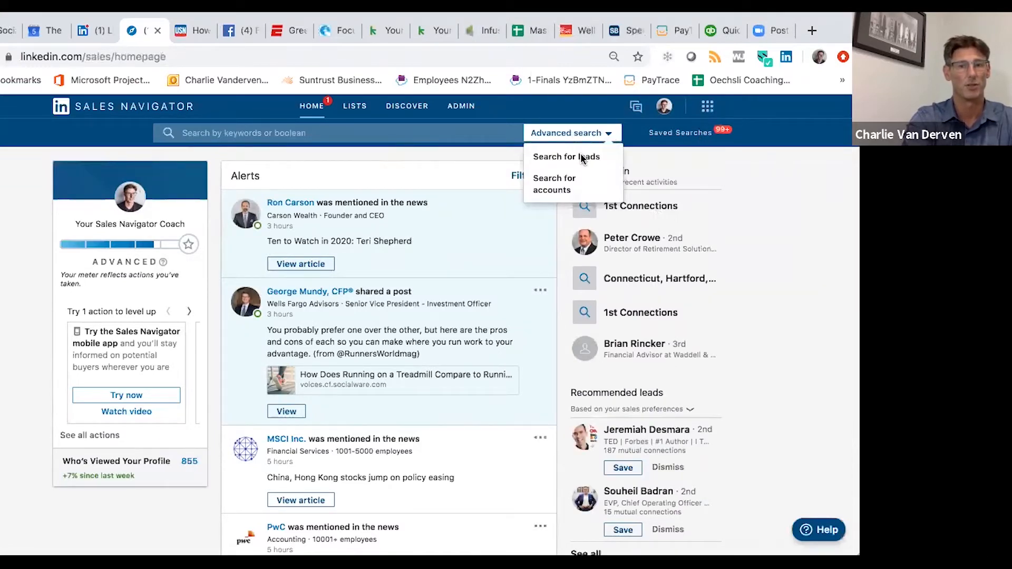
{"action": "left_click", "coordinate": [565, 156]}
{"action": "type", "text": "s"}
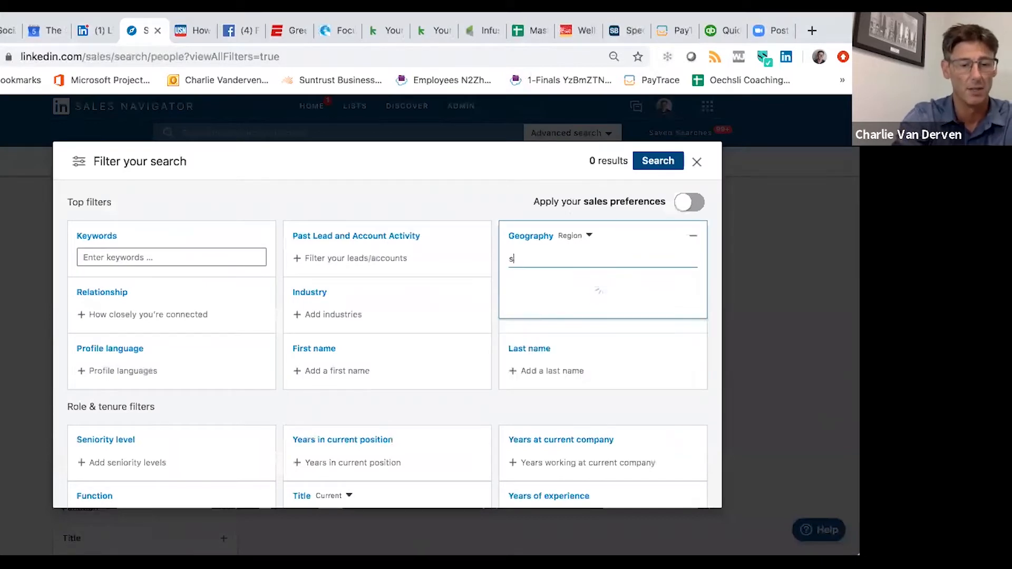
Set the Geography filter to Greater St. Louis Area.
{"action": "type", "text": "t."}
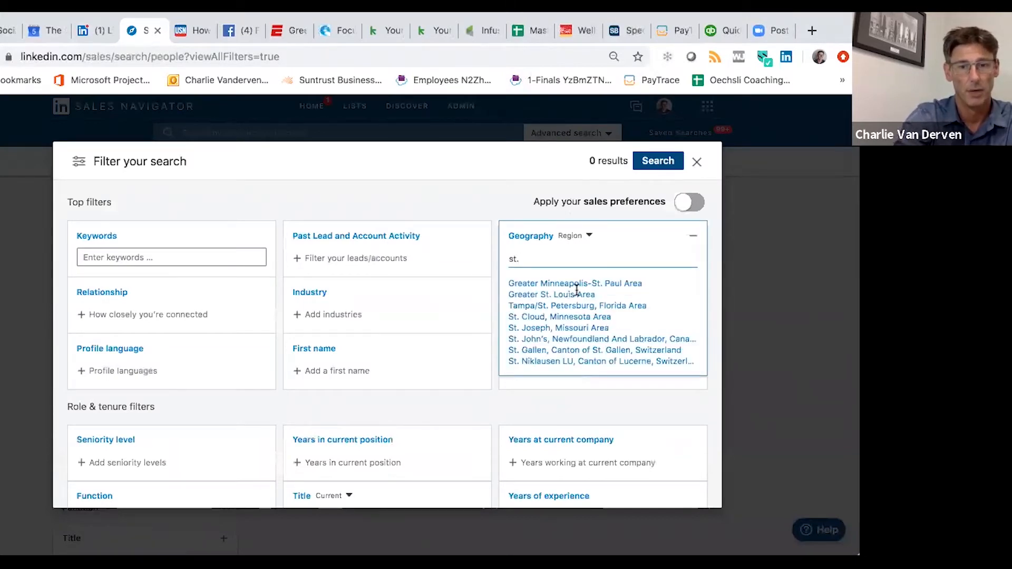
{"action": "left_click", "coordinate": [552, 294]}
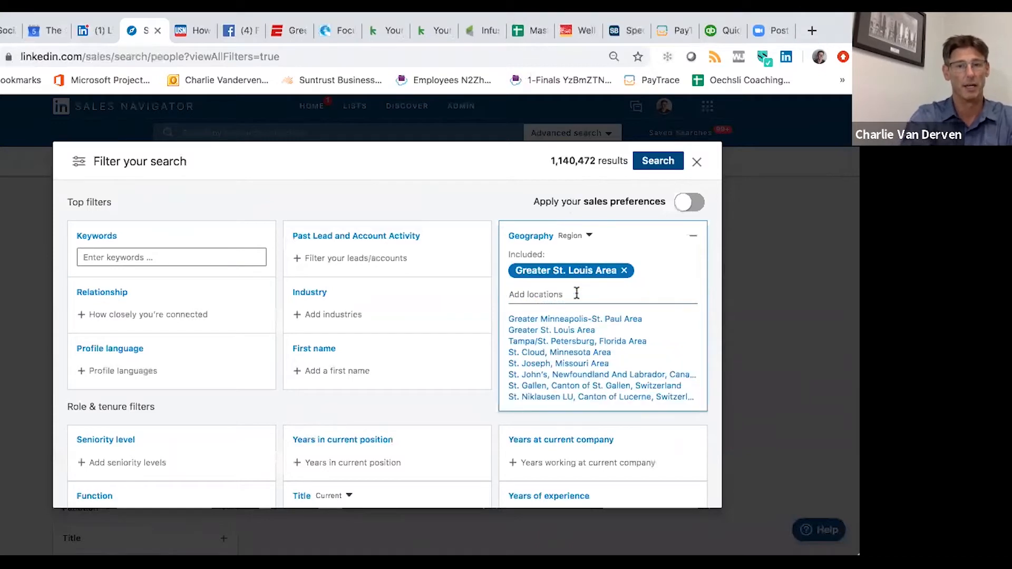
{"action": "mouse_move", "coordinate": [568, 176]}
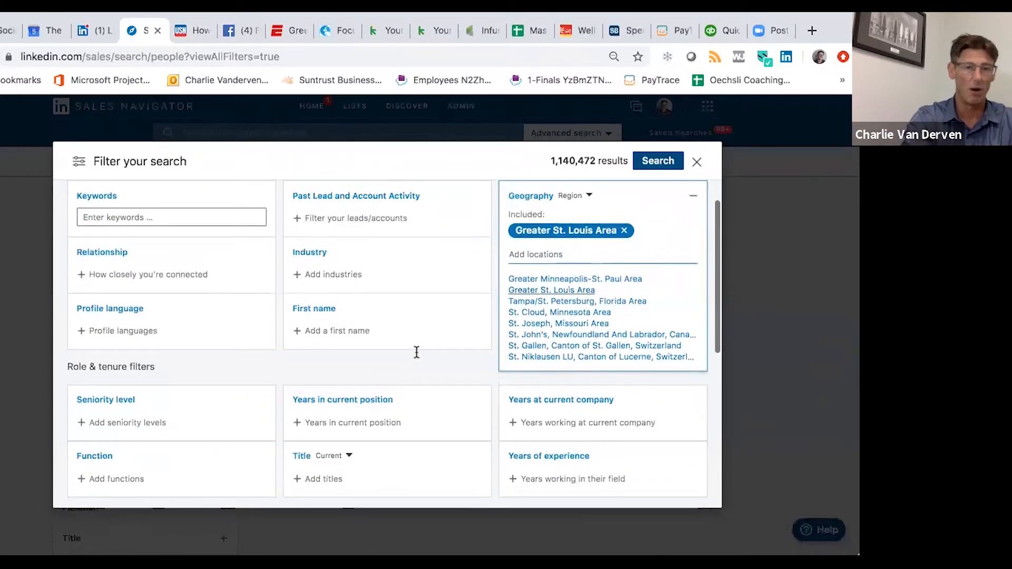
{"action": "scroll", "scroll_direction": "down", "scroll_amount": 3}
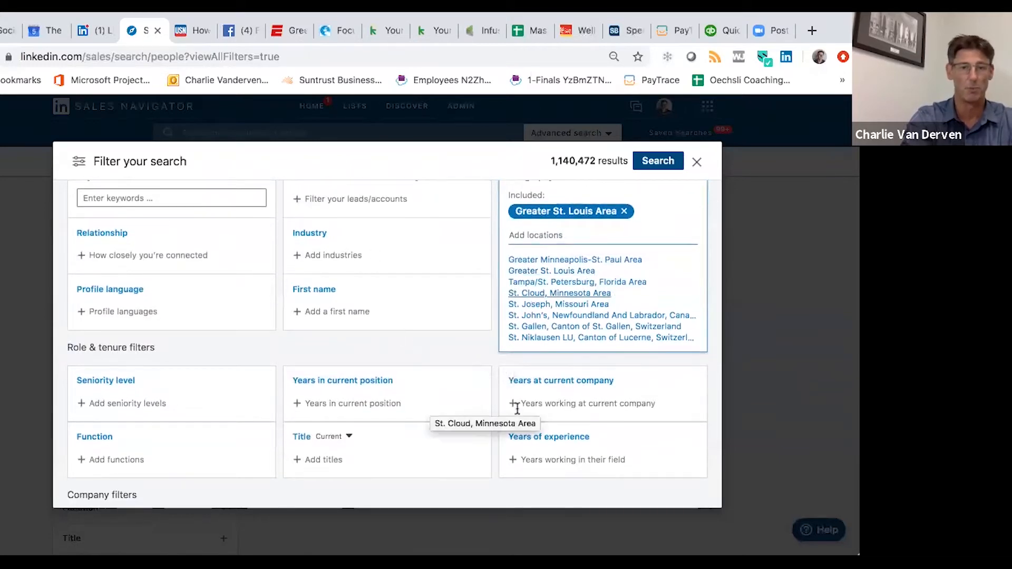
{"action": "mouse_move", "coordinate": [399, 468]}
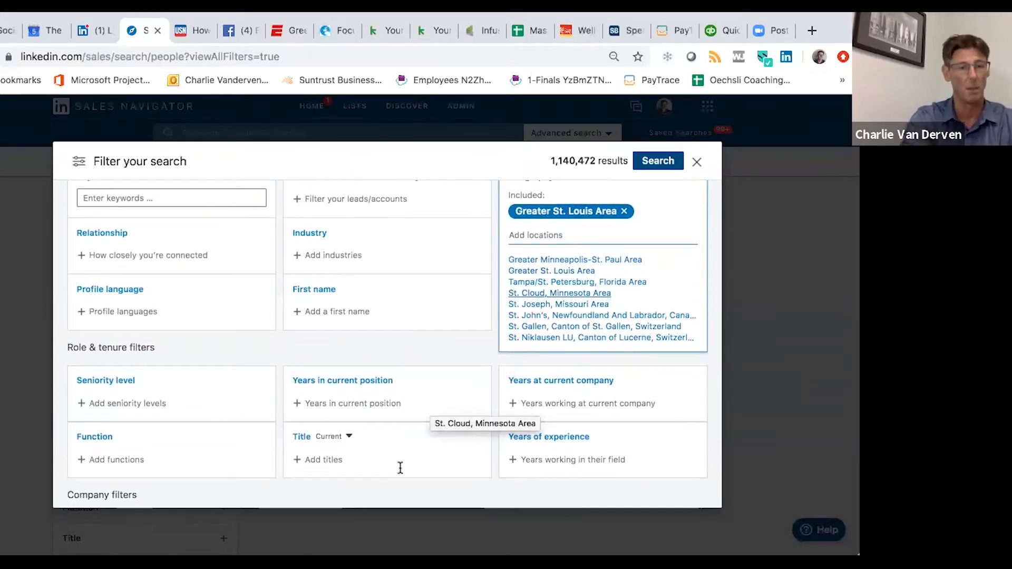
Add Owner, Partner and CXO seniority levels and run the search.
{"action": "scroll", "scroll_direction": "down", "scroll_amount": 3}
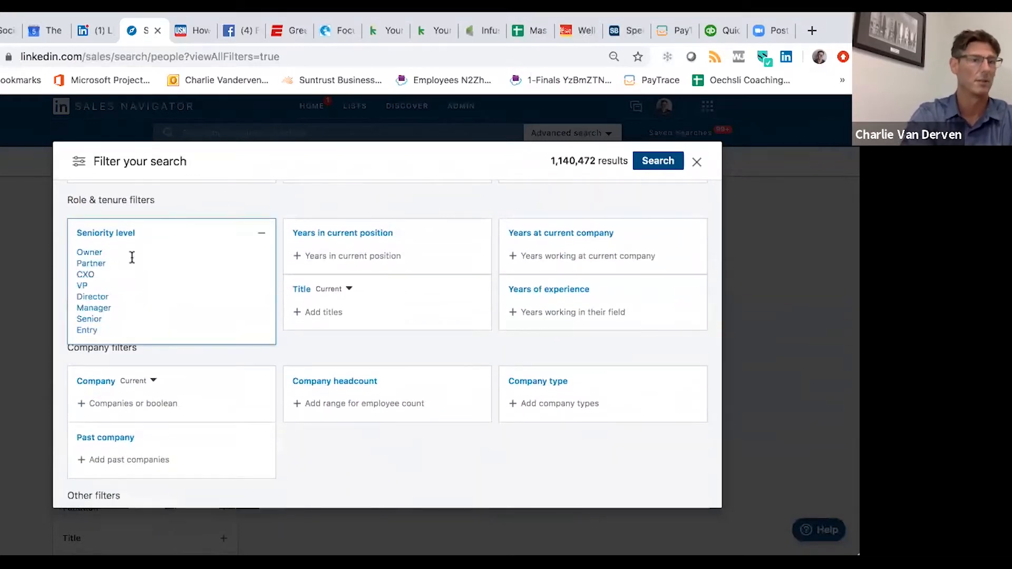
{"action": "left_click", "coordinate": [90, 252]}
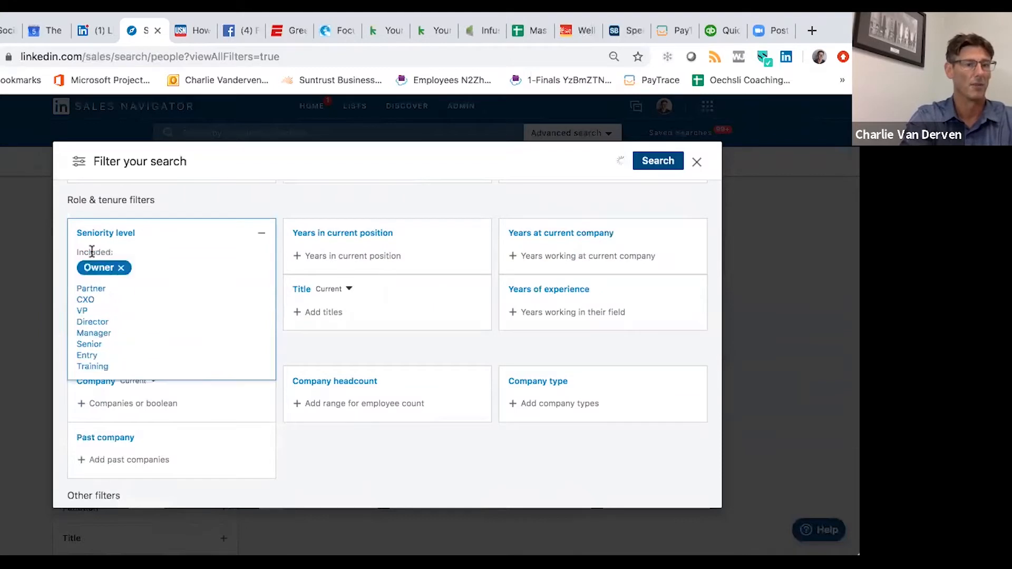
{"action": "left_click", "coordinate": [92, 288]}
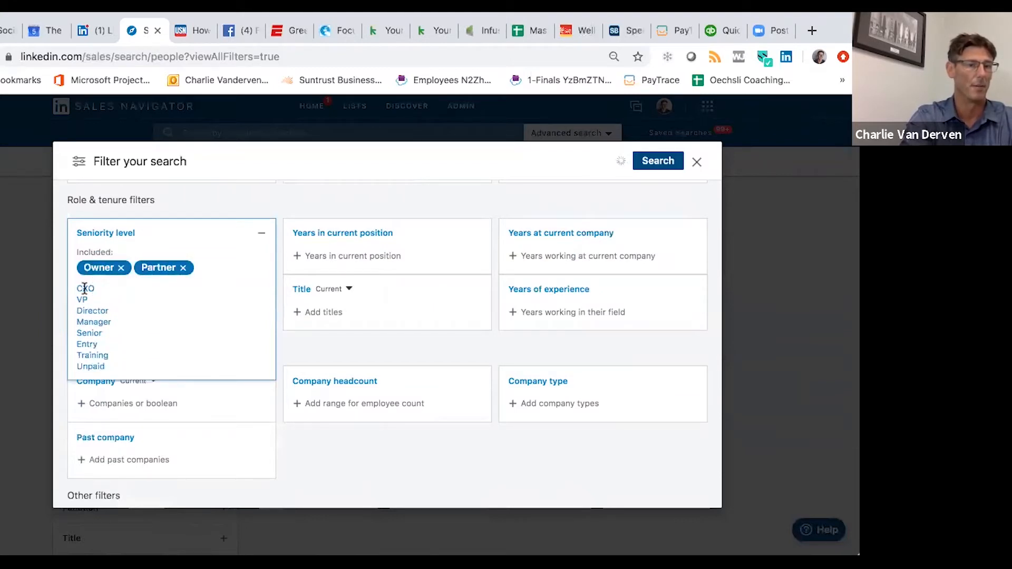
{"action": "left_click", "coordinate": [85, 287]}
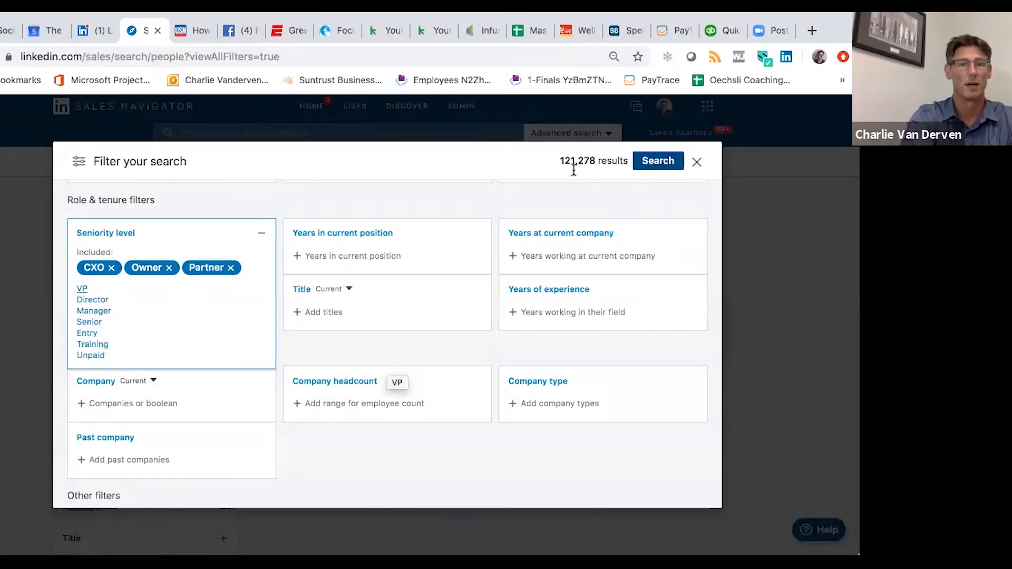
{"action": "mouse_move", "coordinate": [602, 180]}
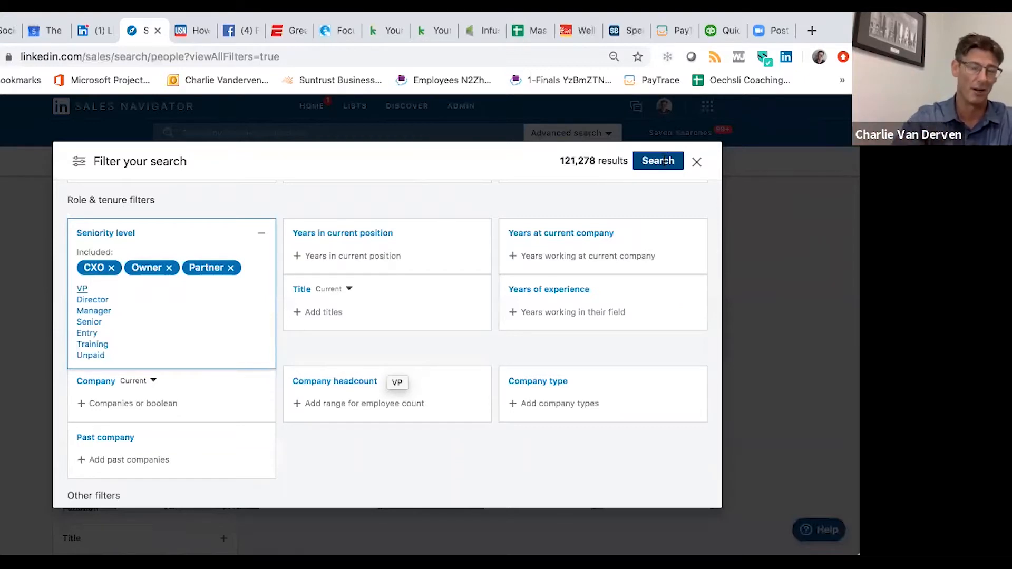
{"action": "left_click", "coordinate": [657, 161]}
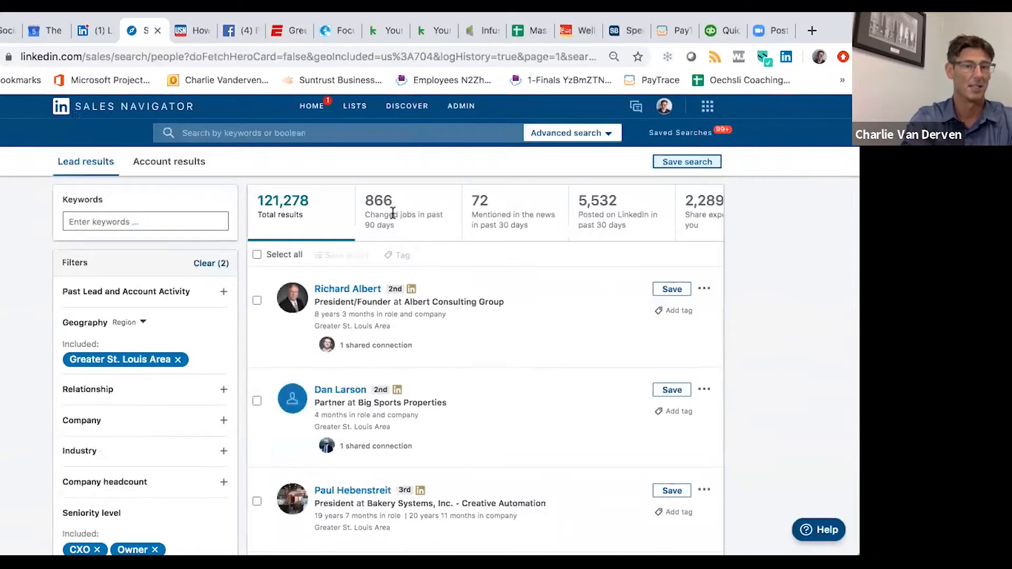
Apply the 'Changed jobs in past 90 days' spotlight to the results.
{"action": "left_click", "coordinate": [379, 213]}
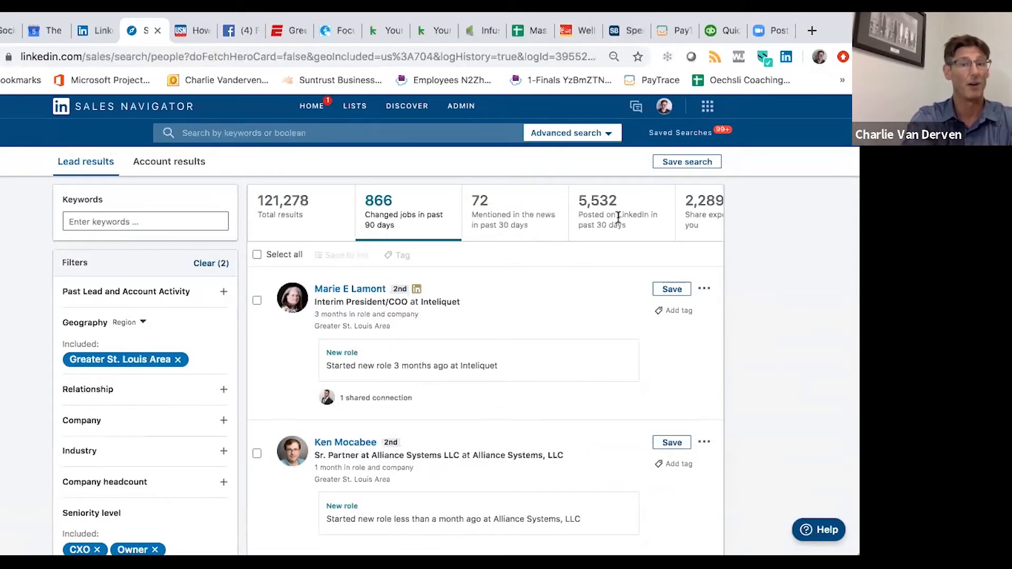
Apply the 'Posted on LinkedIn in past 30 days' spotlight to the results.
{"action": "left_click", "coordinate": [619, 212]}
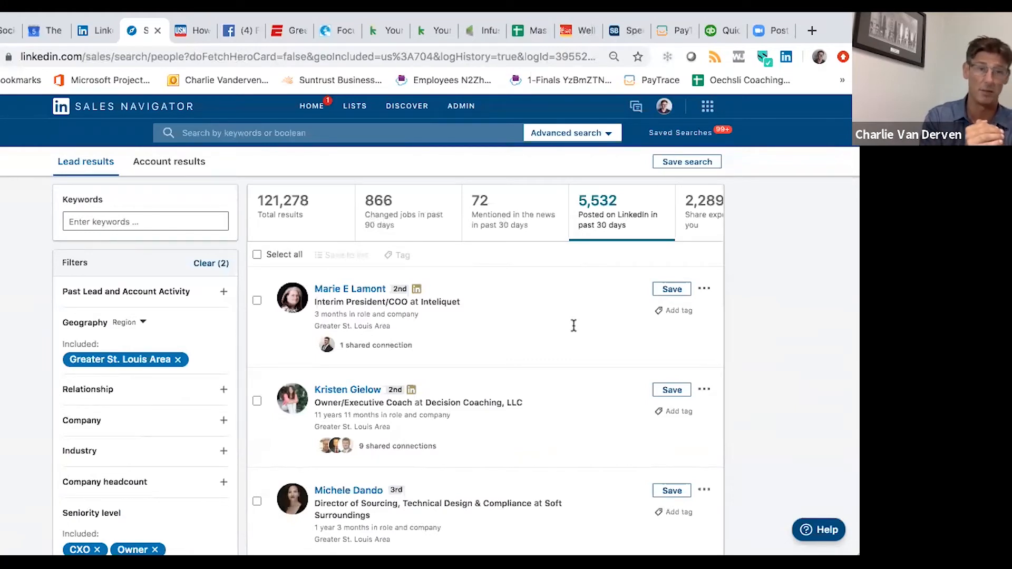
{"action": "mouse_move", "coordinate": [575, 331]}
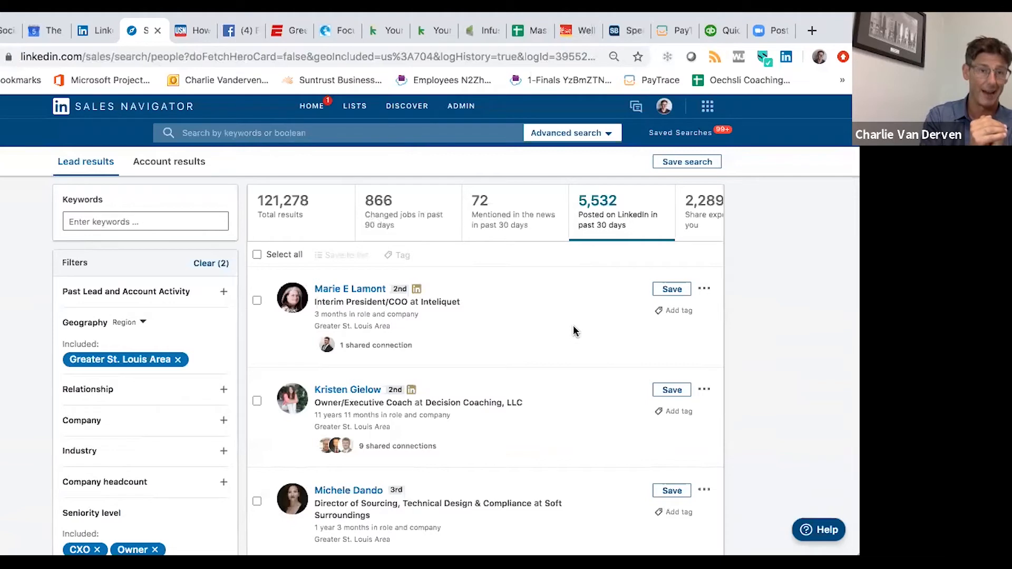